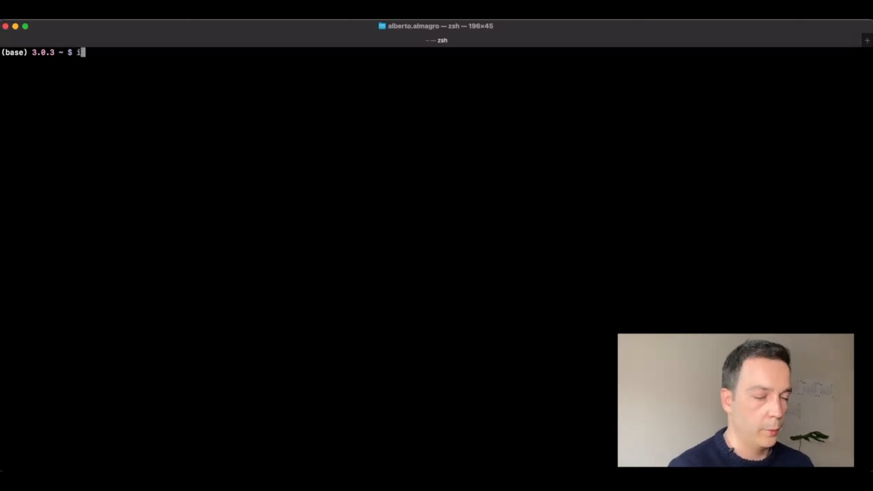
text(rb)
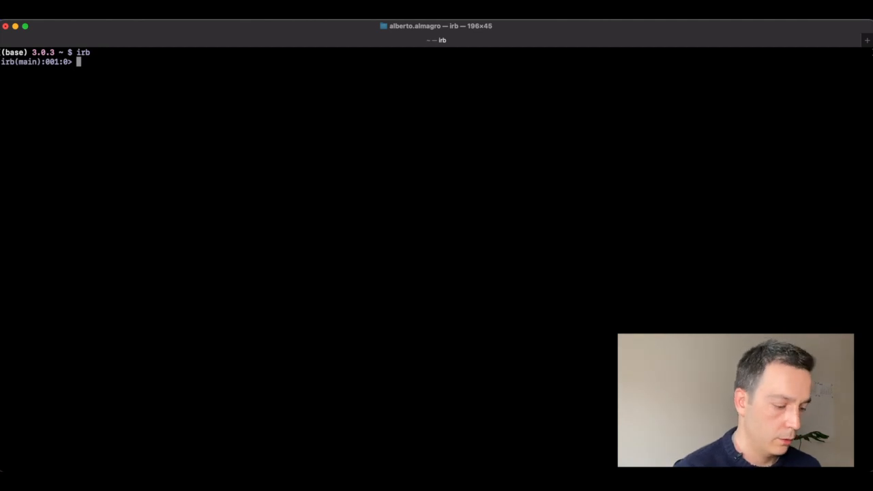
text(class)
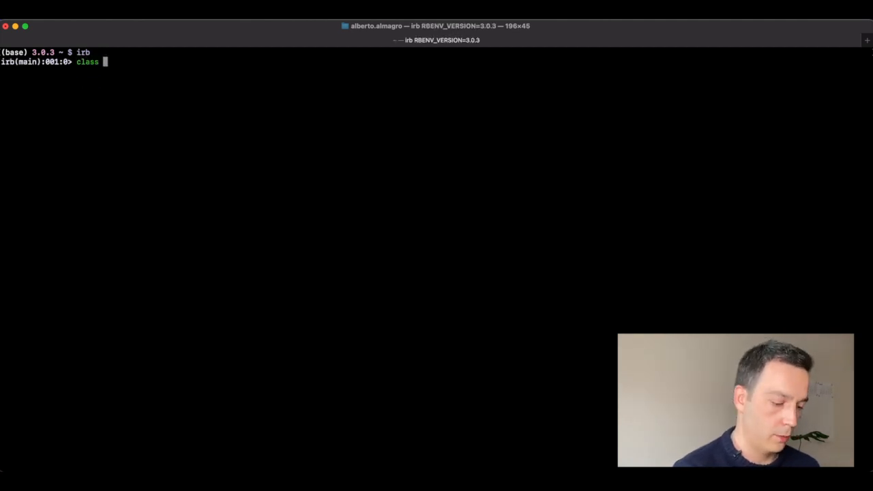
text(King)
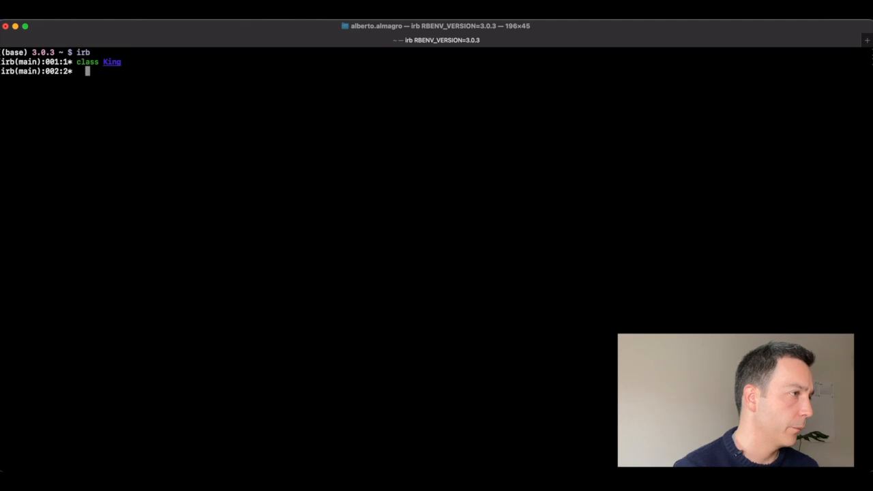
text(def init)
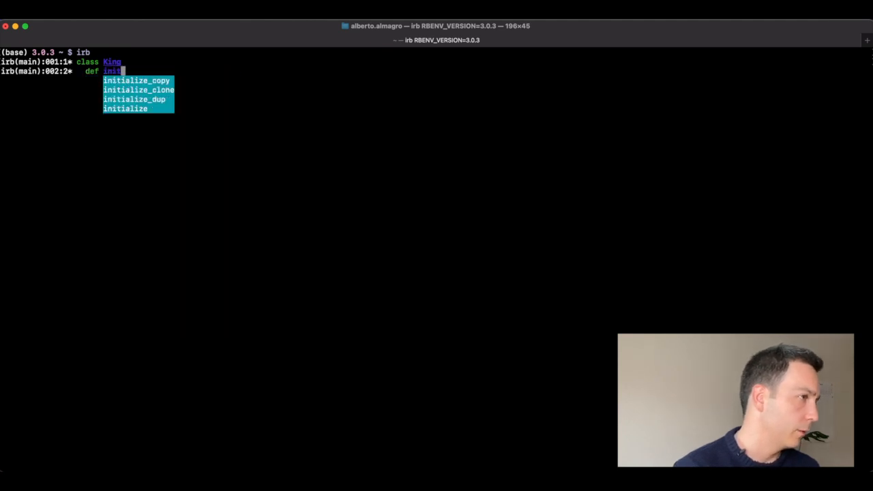
text(ialize(name)
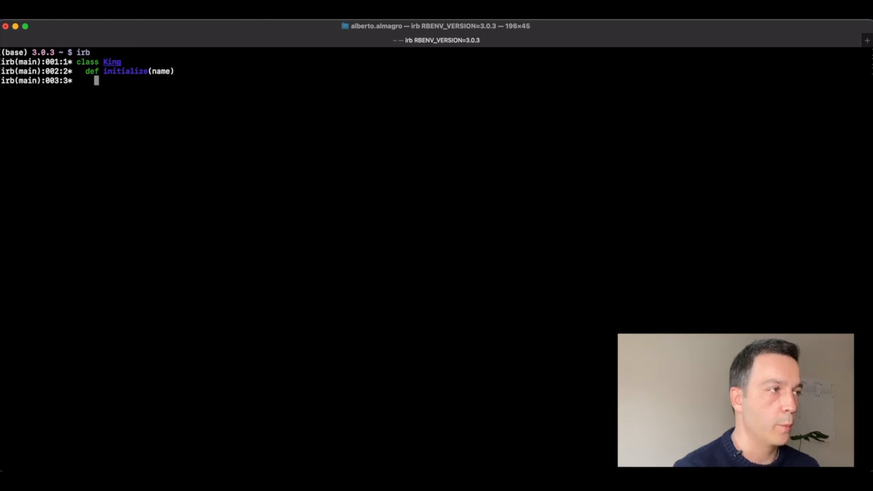
text(@nam)
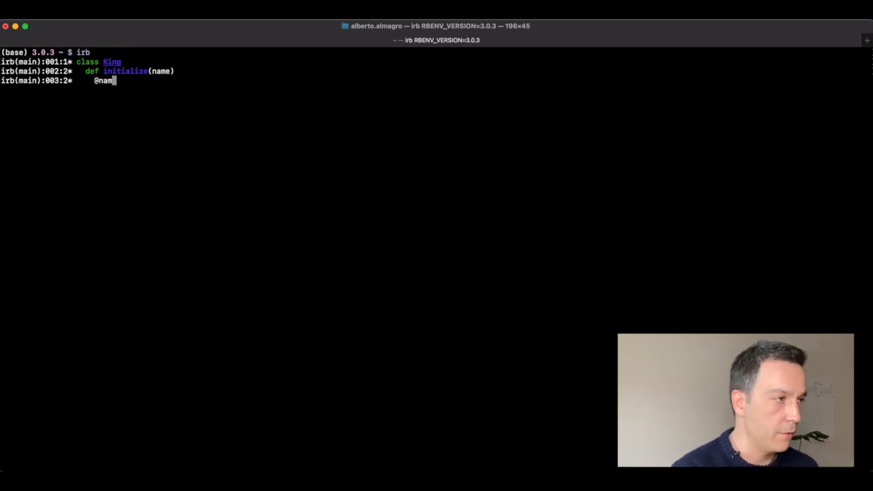
text(e = na)
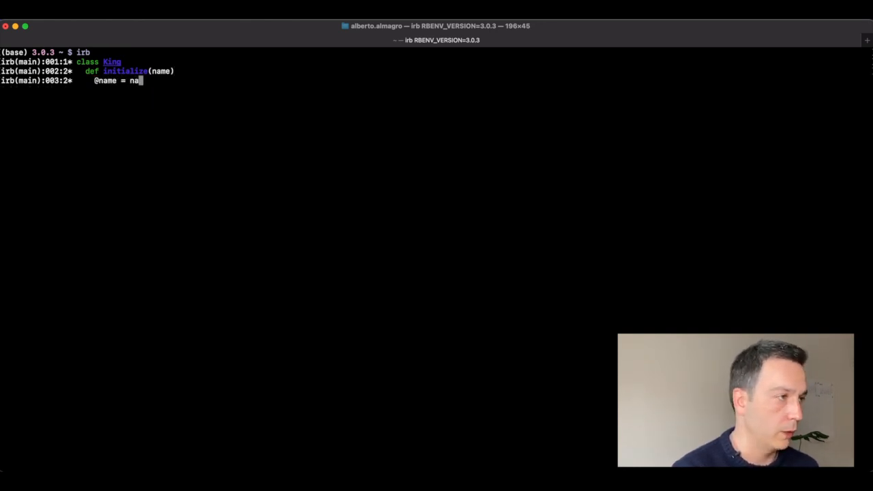
key(enter)
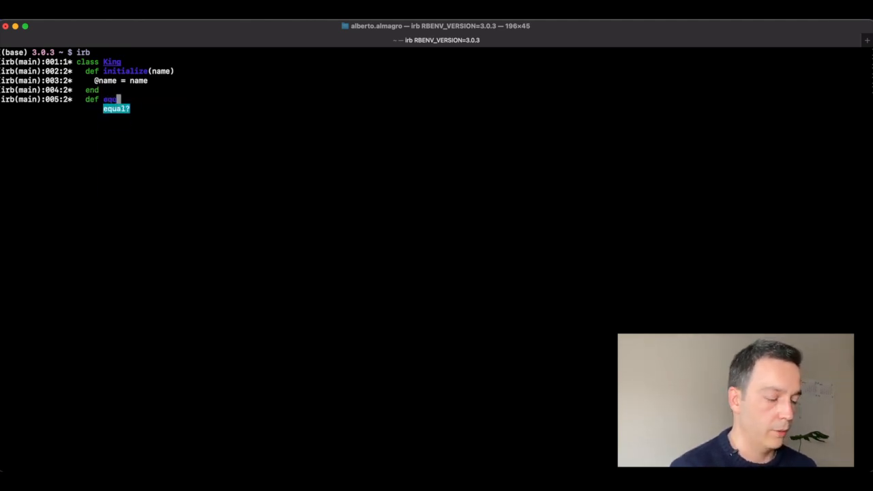
text(equipment)
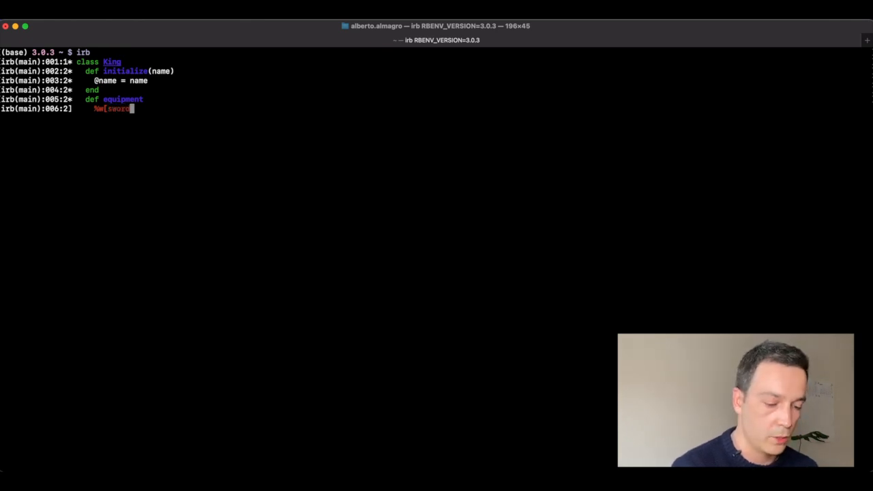
text(])
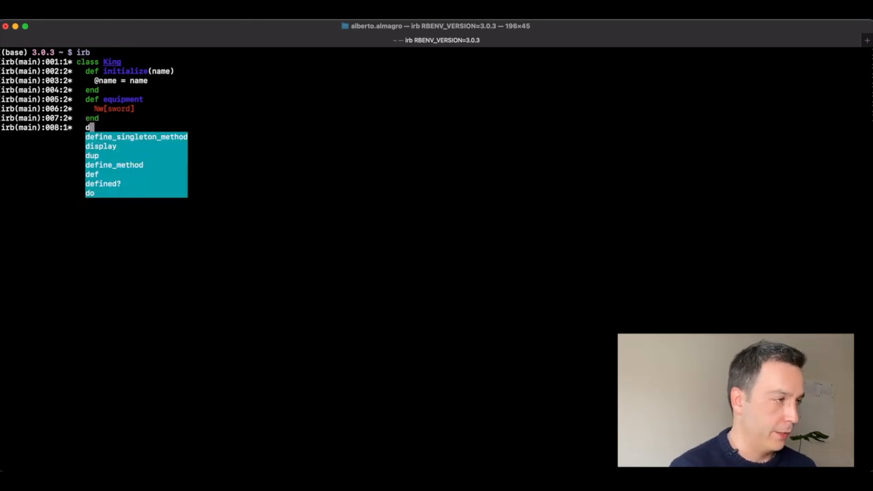
text(ef)
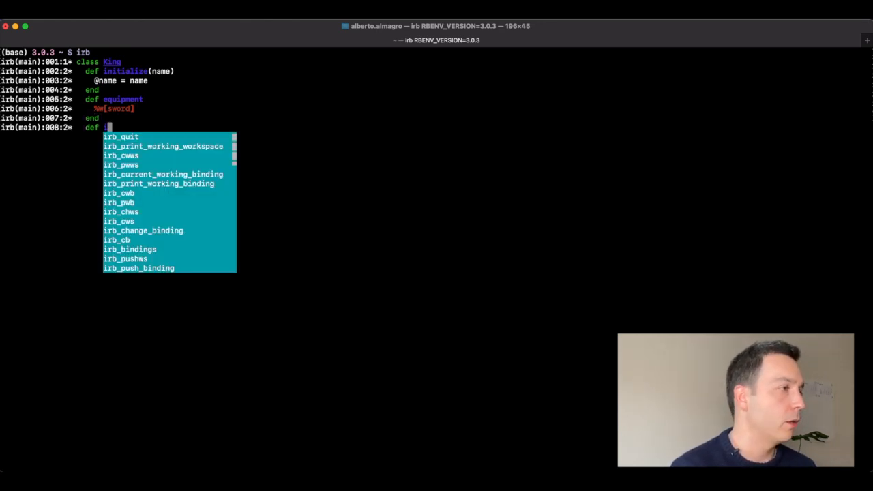
text(inspect)
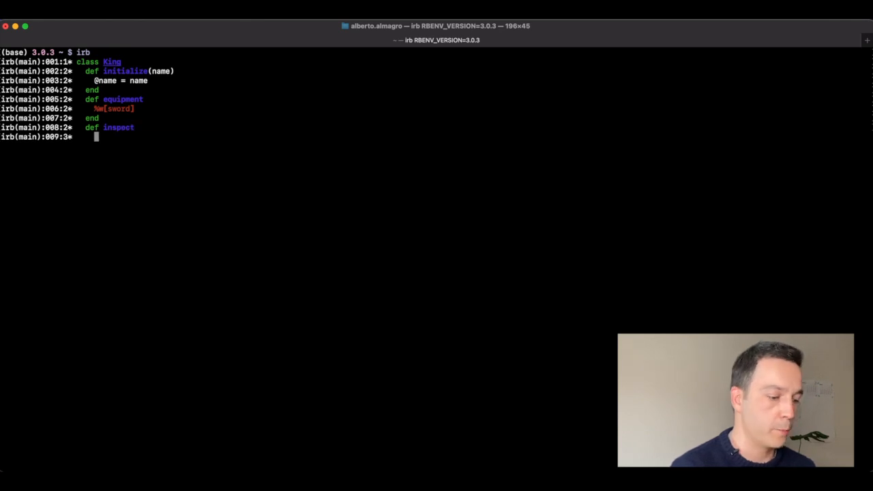
text("#)
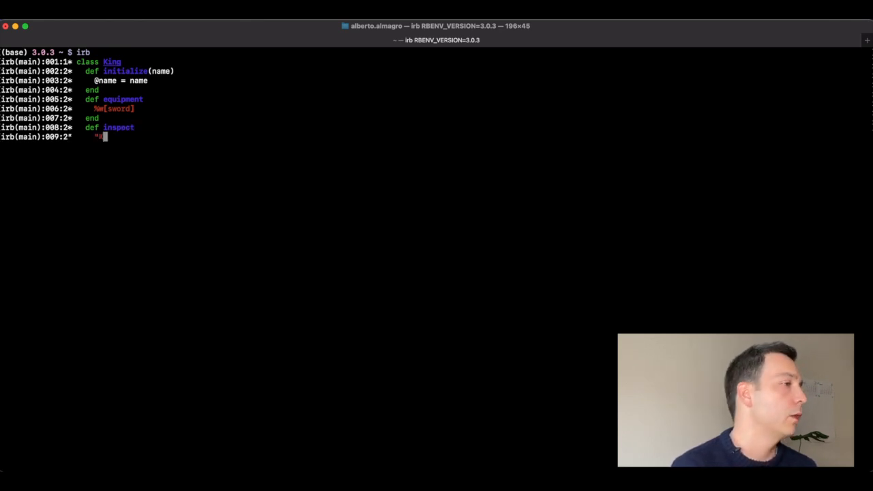
text(King)
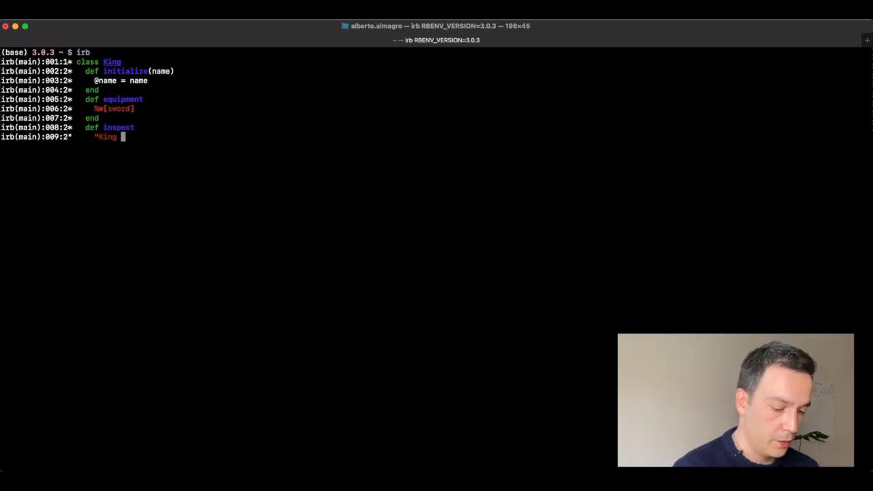
text(#)
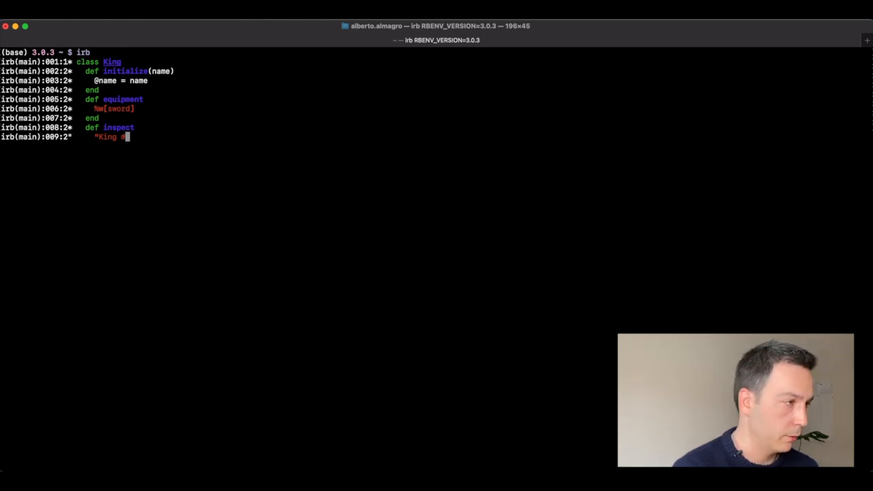
text({@name},)
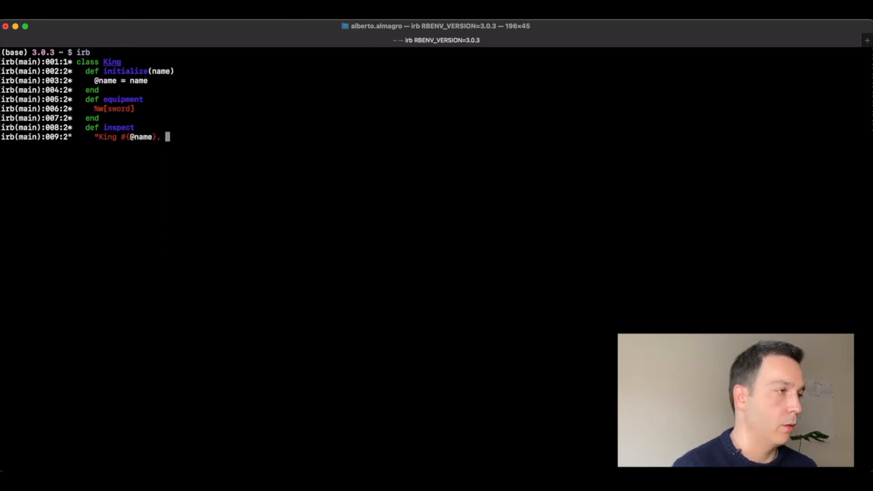
text(equipment: #{equ)
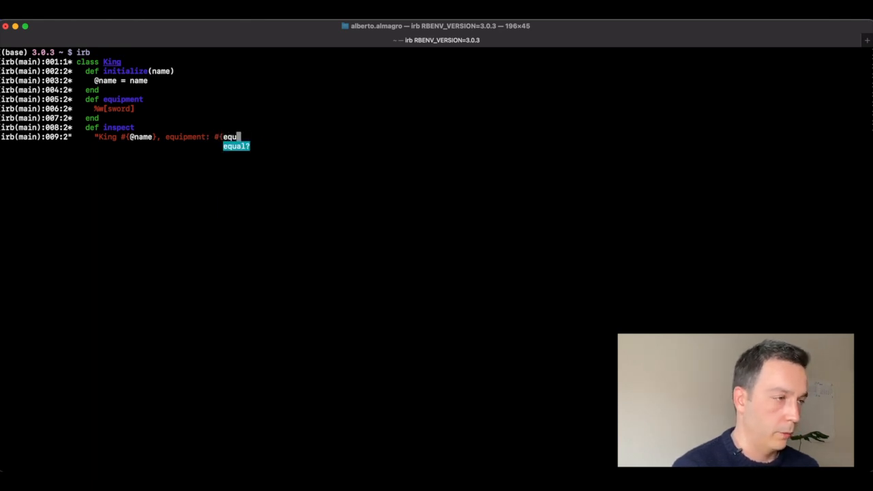
text(ipment)
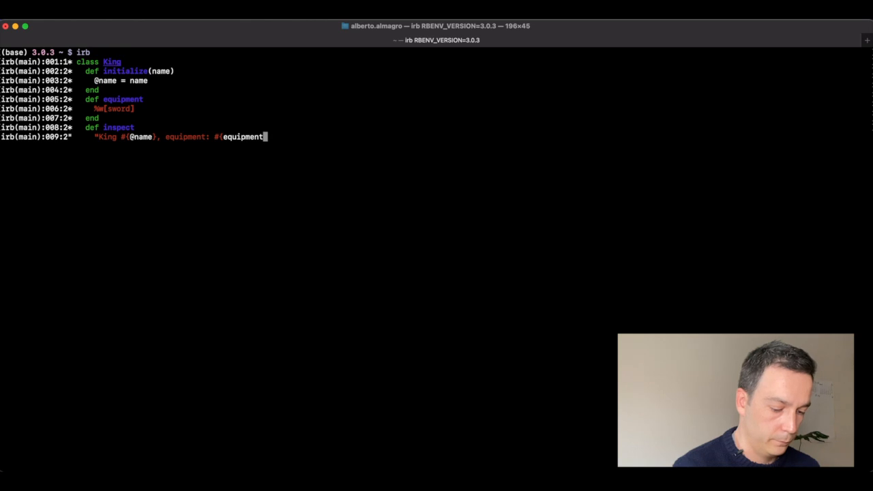
text(}")
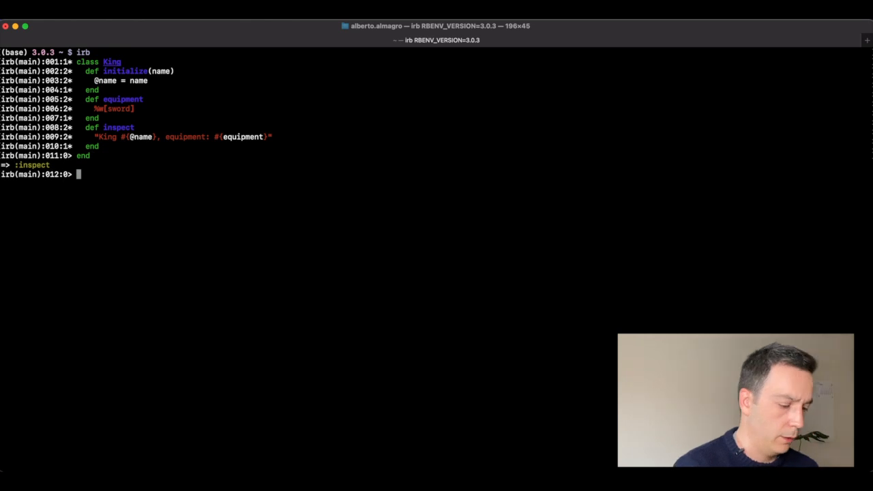
Step: Create arthur = King.new("Arthur"), correcting the misspelled name
text(arthur)
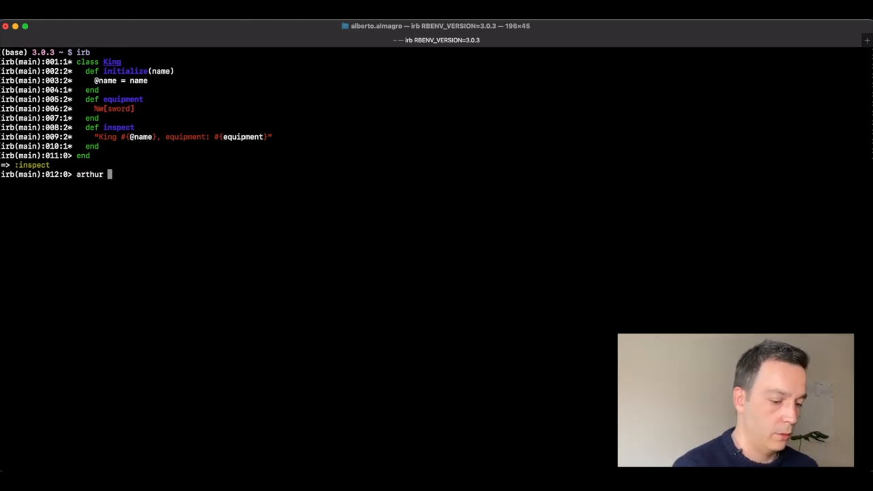
text(= King.new)
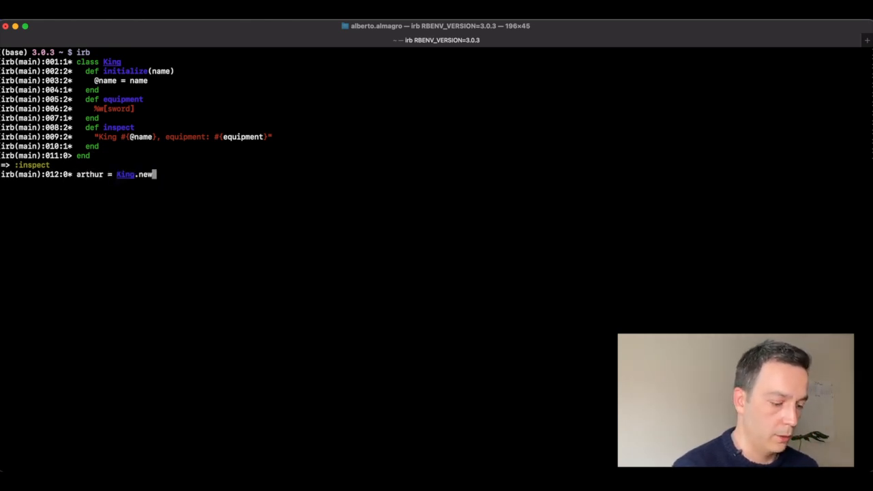
text(("Arht)
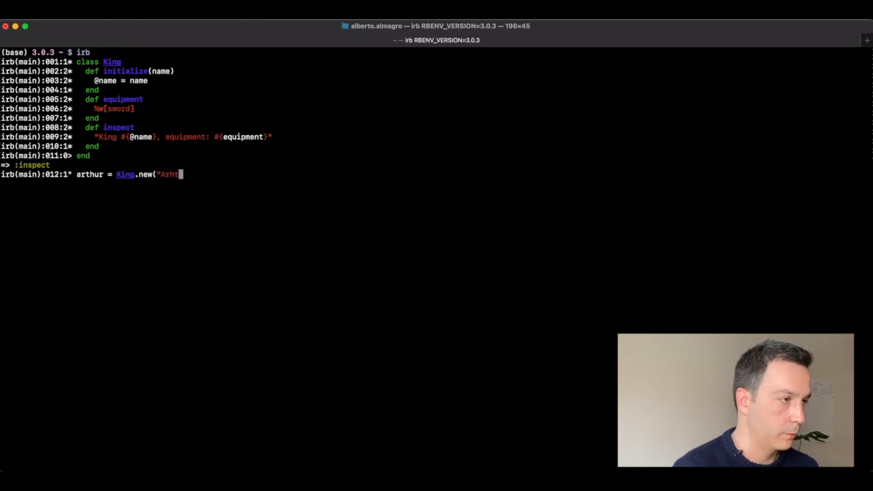
text(Art)
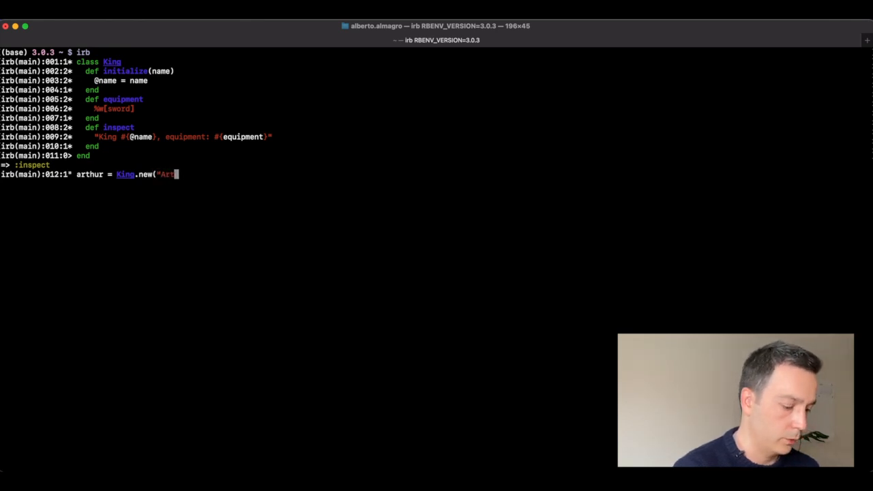
text(hur")
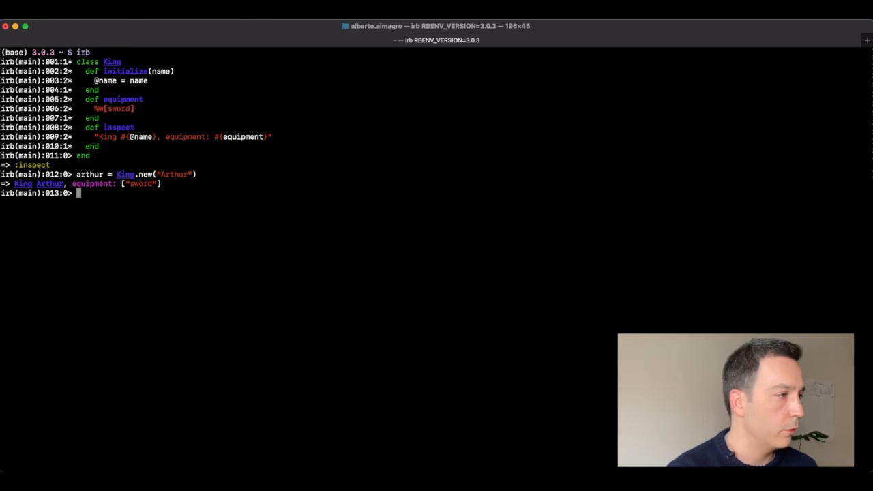
Step: Create aragorn = King.new("Aragorn")
text(ar)
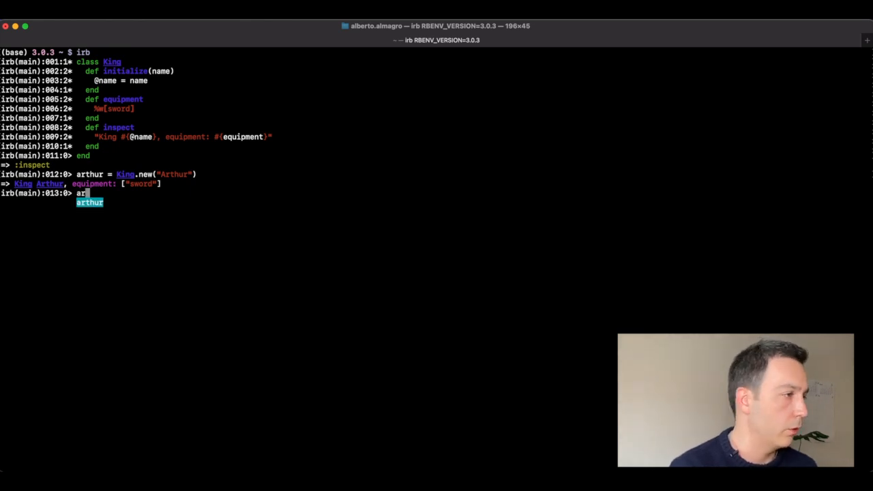
text(agorn = Kin)
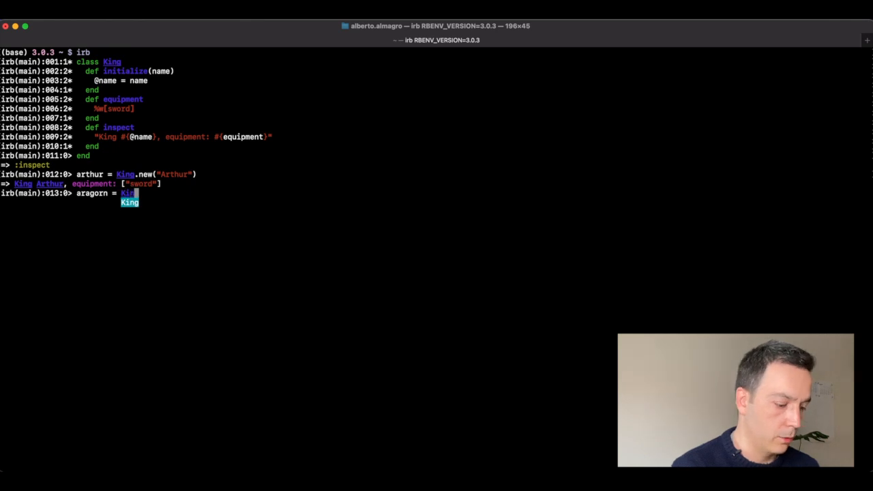
text(.new("A)
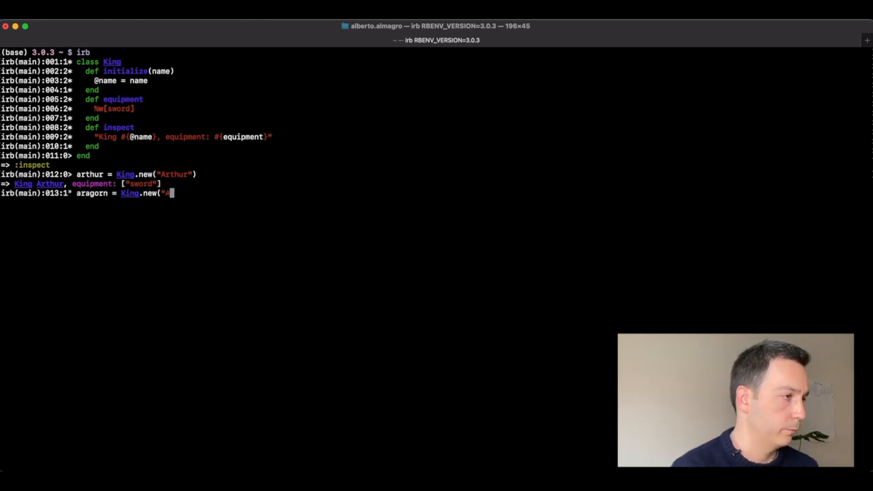
text(ragorn"))
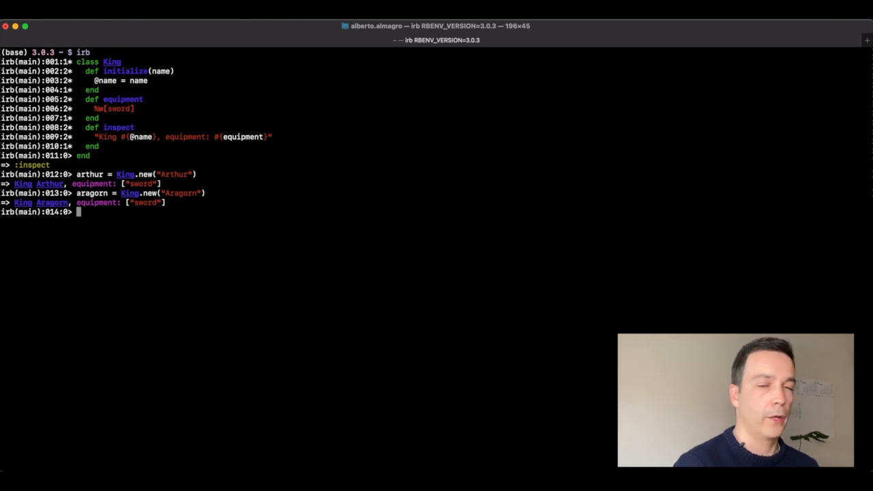
Step: Define module ShieldDecorator with equipment returning super << "shield"
text(module)
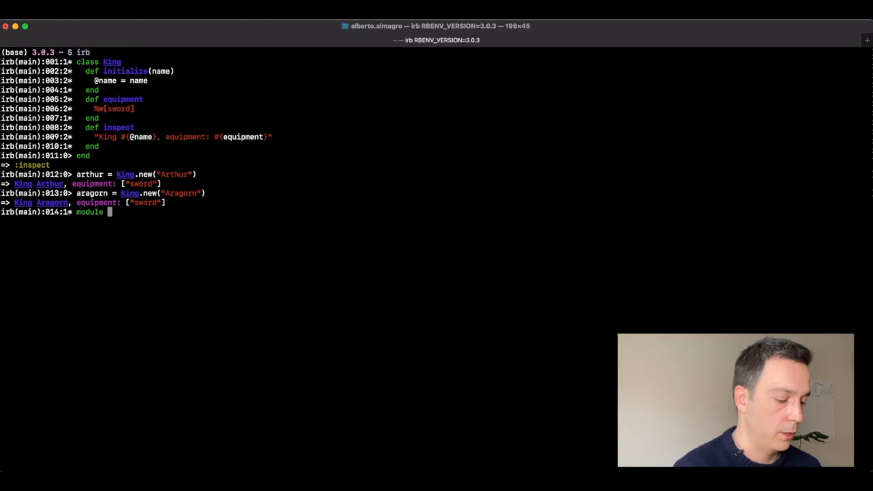
text(ShieldDecorator)
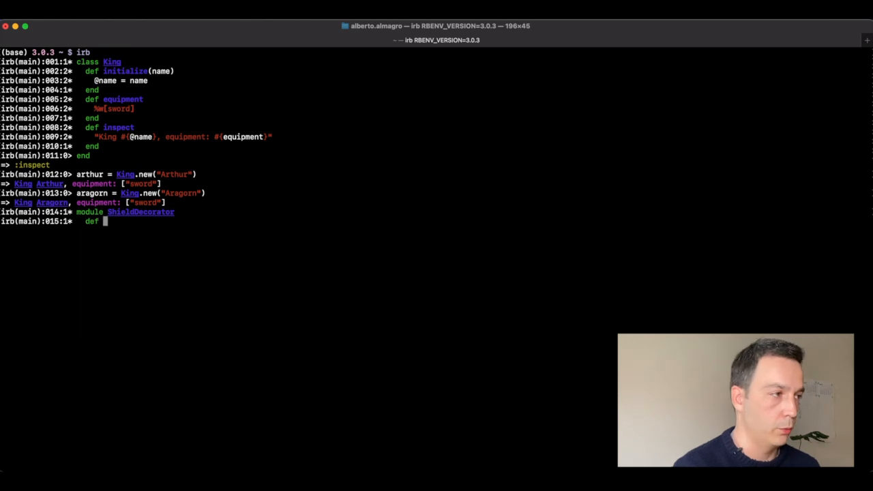
text(equipment)
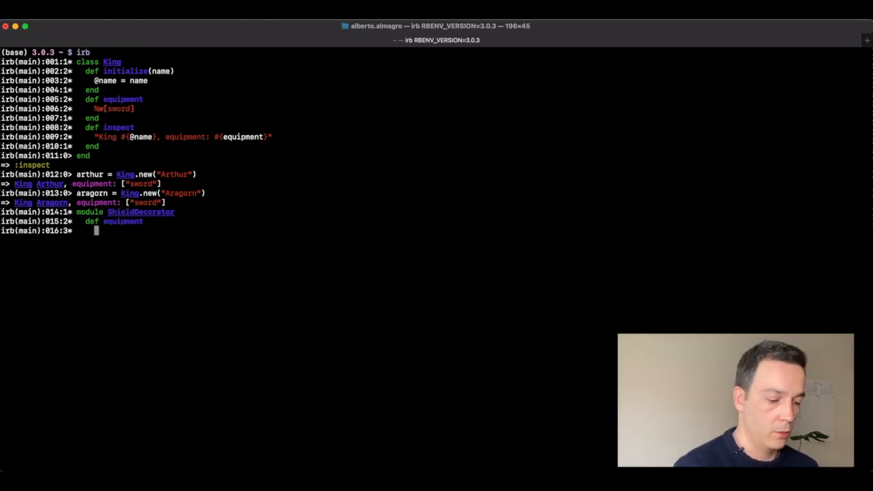
text(super)
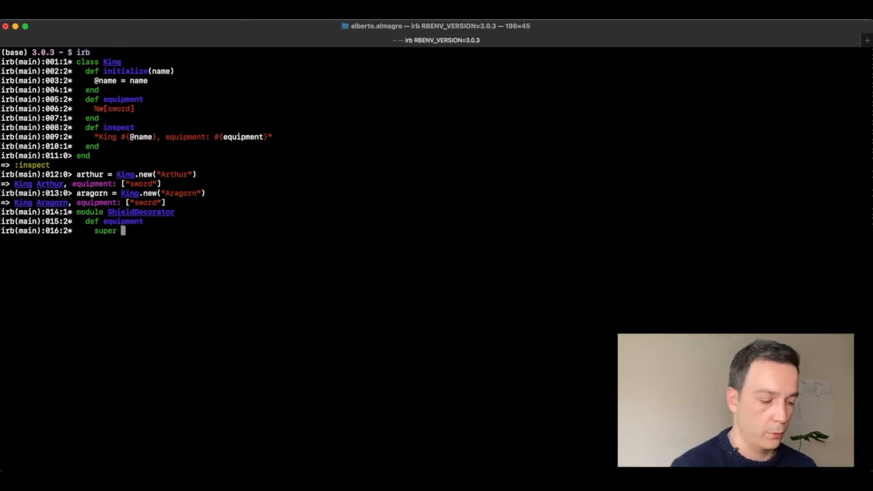
text(<<)
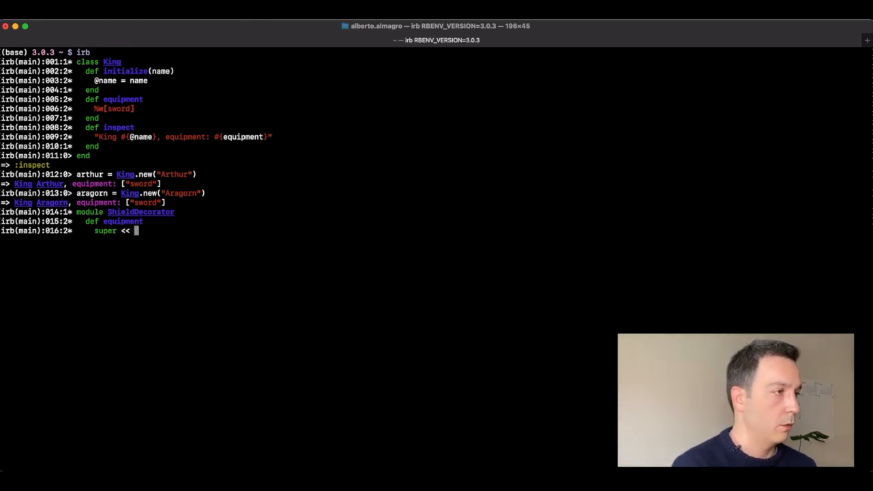
text("s)
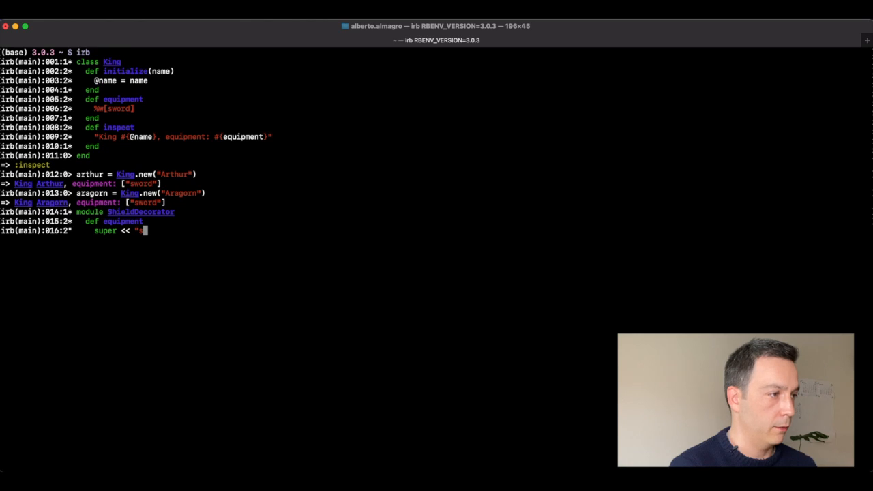
text(hield")
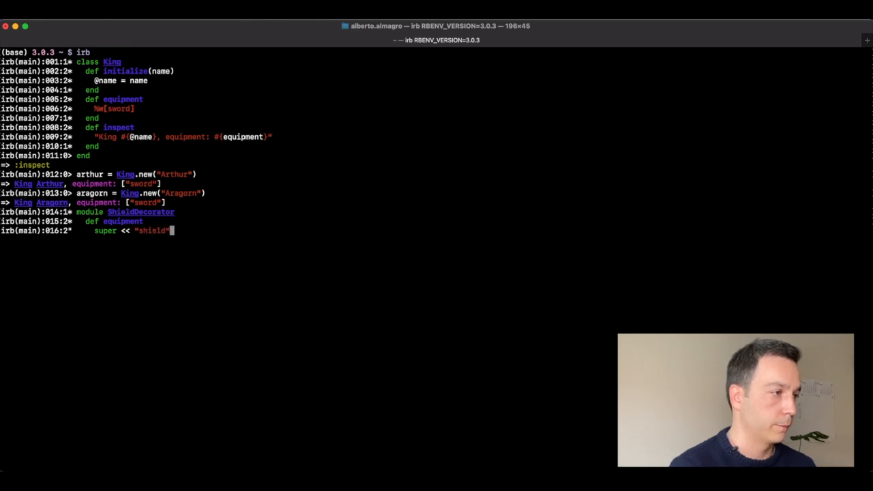
text(end)
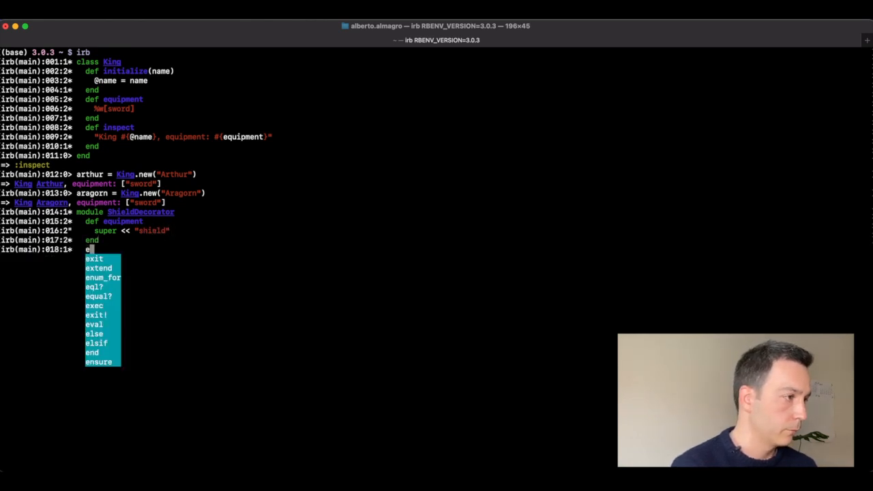
key(Enter)
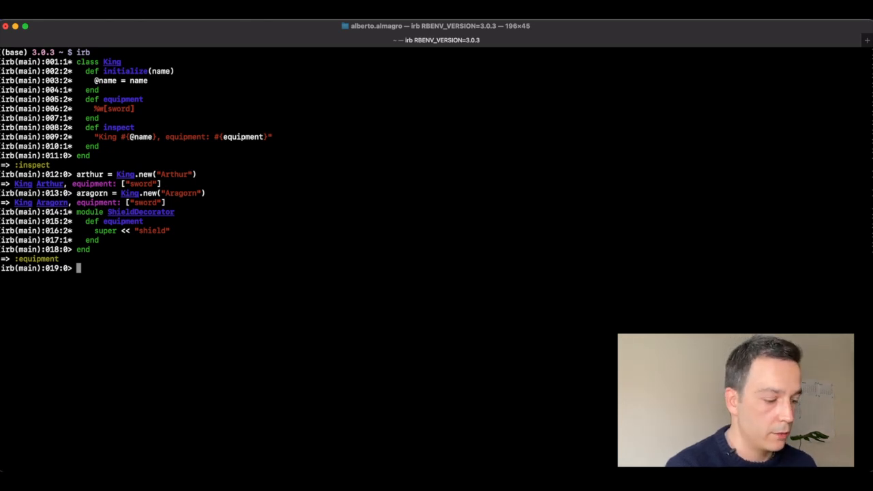
Step: Extend arthur with ShieldDecorator, then evaluate arthur and aragorn to compare equipment
text(arthur)
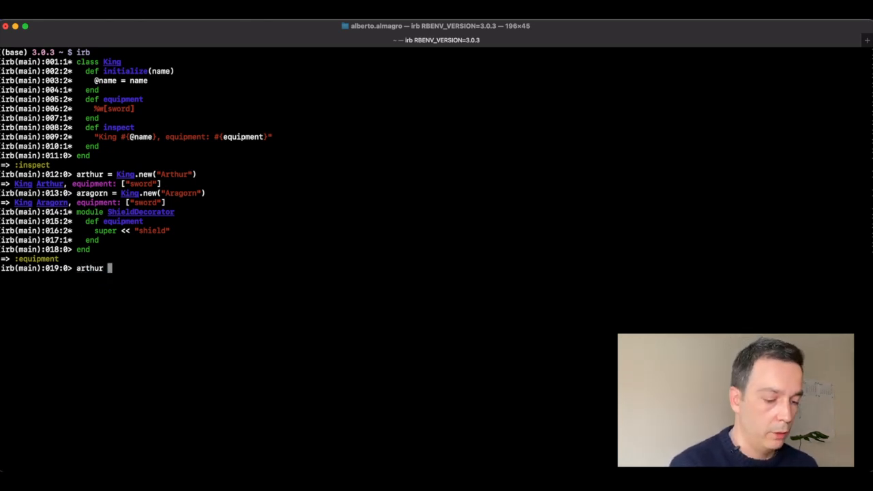
text(=)
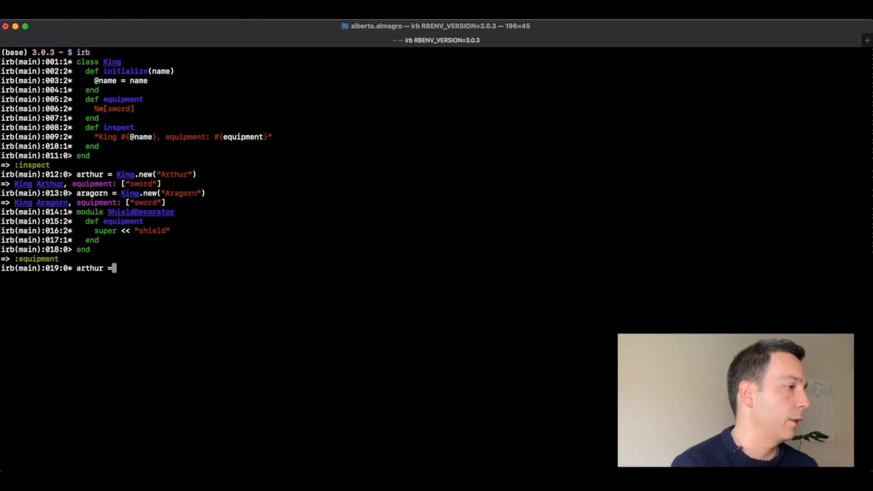
key(BackSpace)
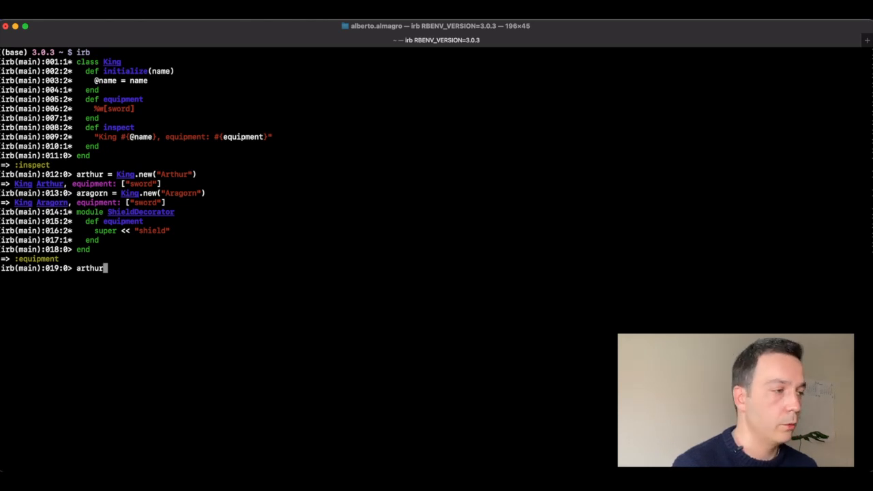
text(.)
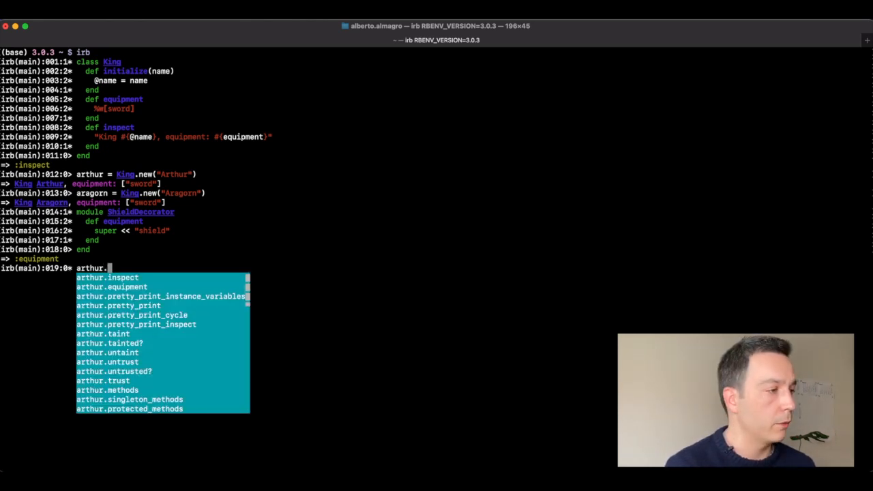
text(extend)
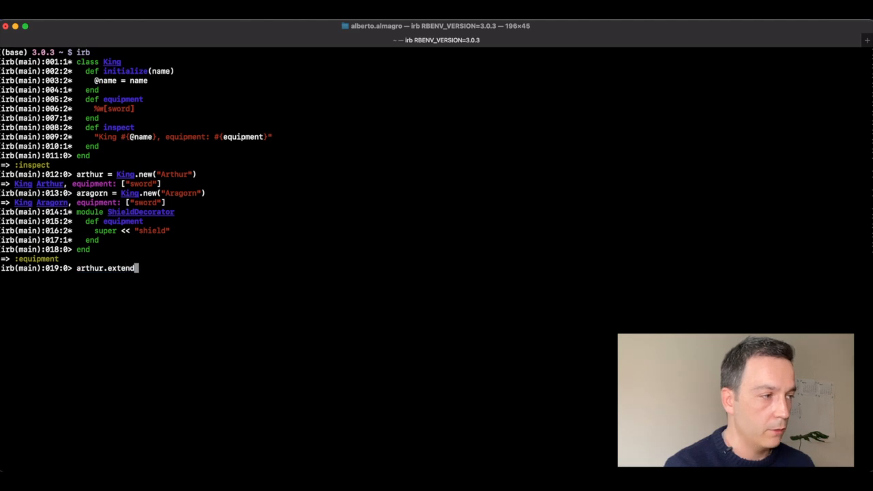
text(ShieldDecorator)
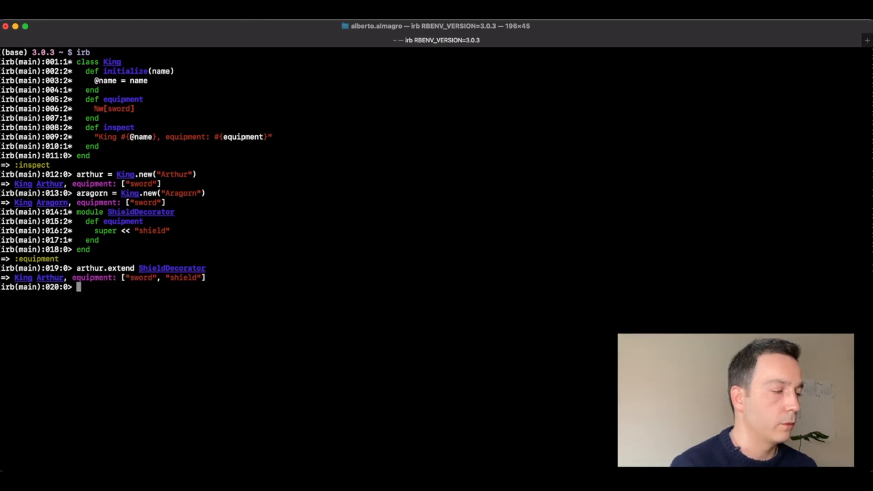
text(arthur)
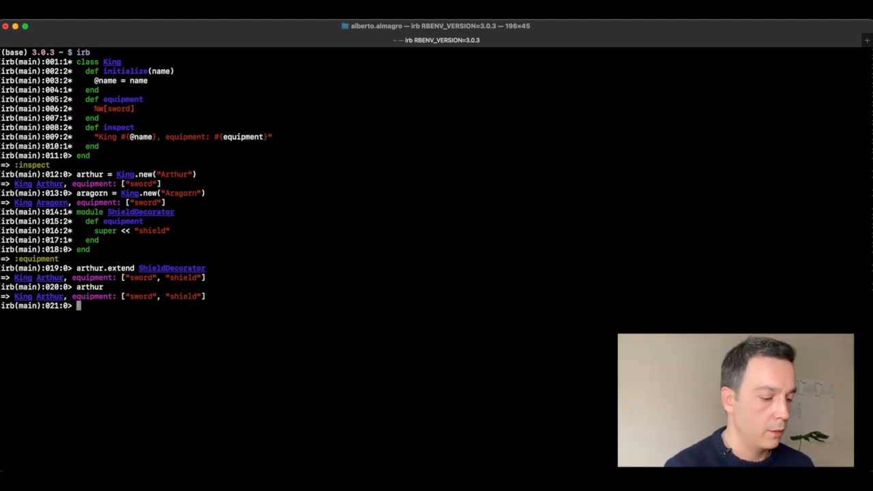
text(aragorn)
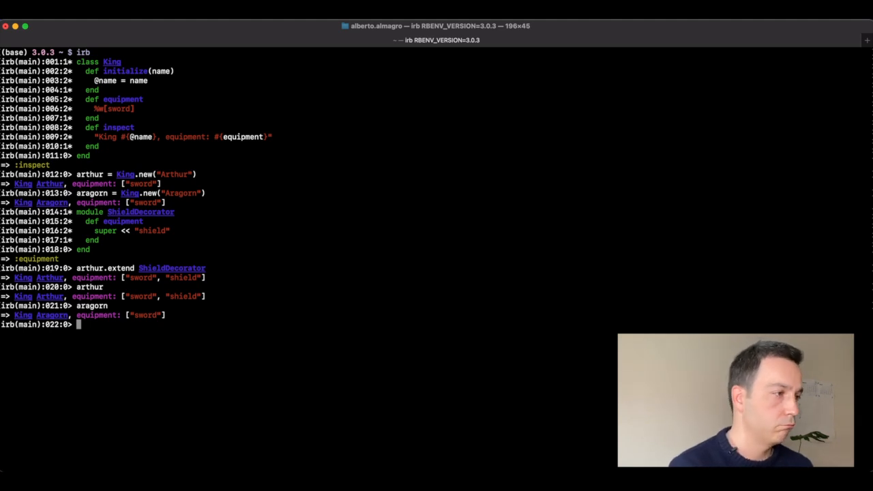
Step: Define module ArmorDecorator with equipment returning super << "armor"
text(def)
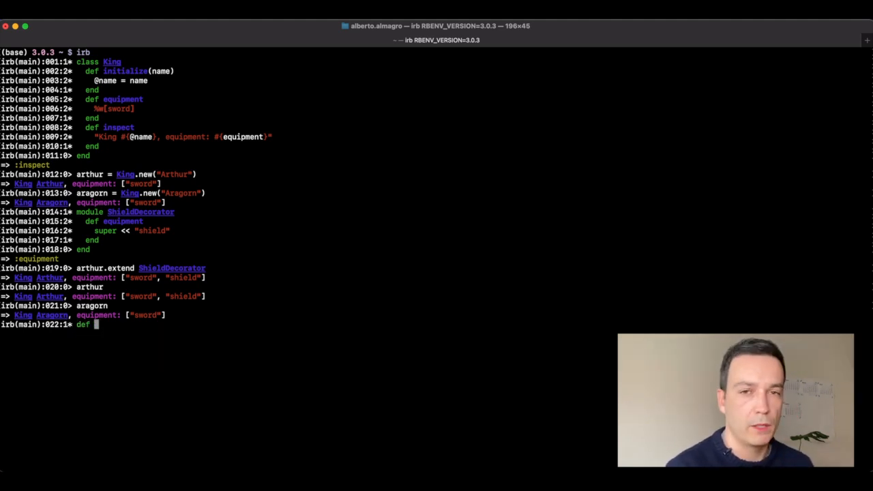
key(Backspace)
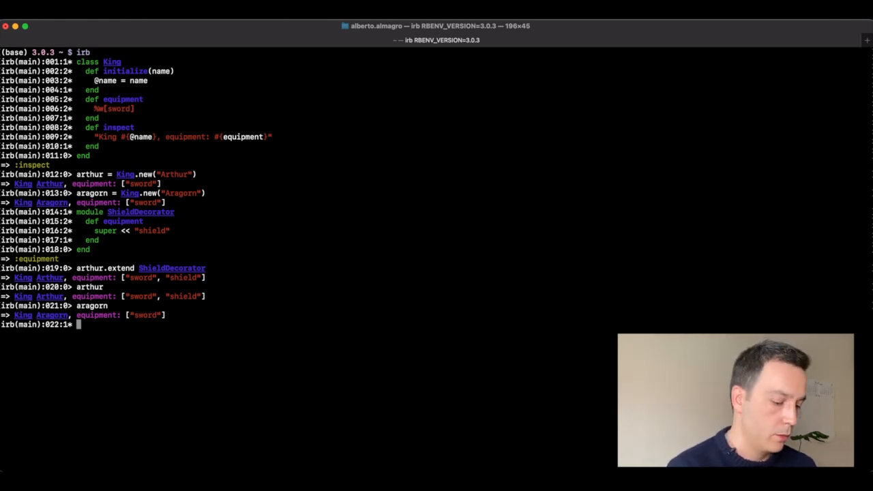
text(module)
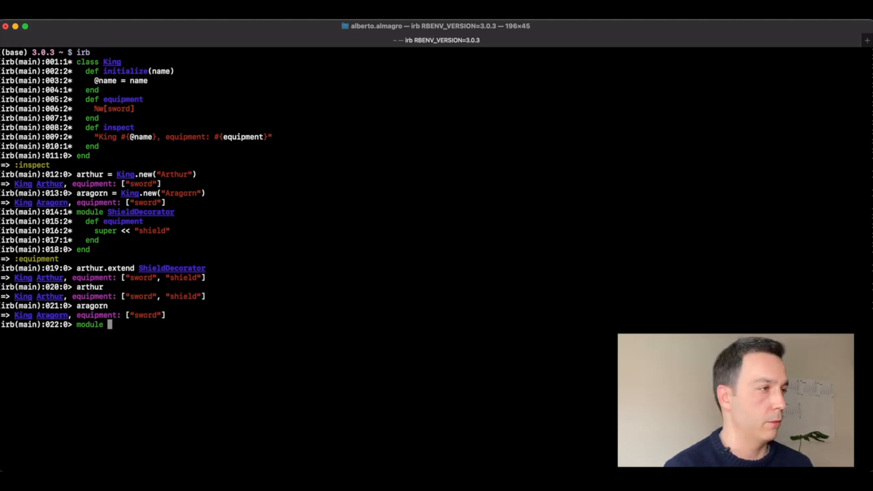
text(A)
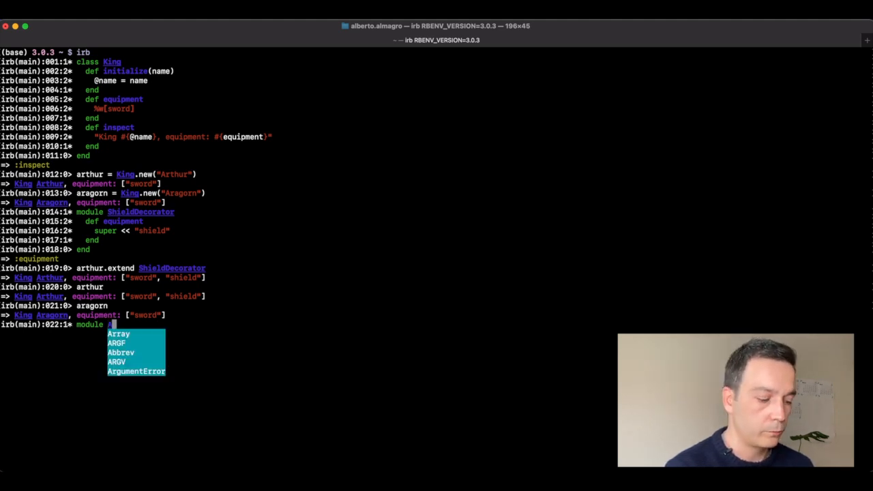
text(ArmorS)
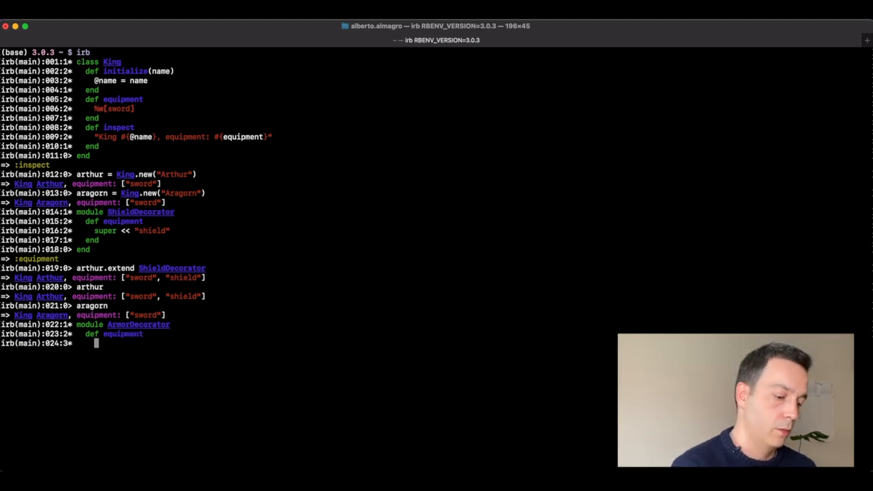
text(s)
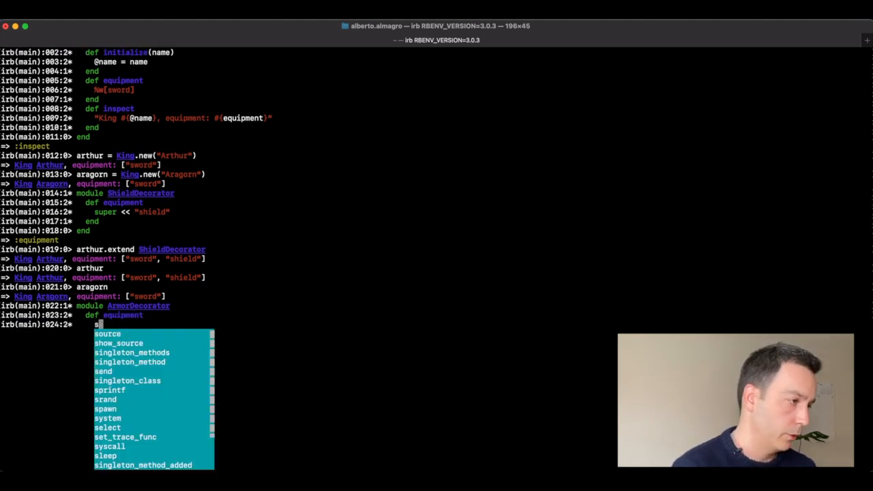
text(uper << "armor)
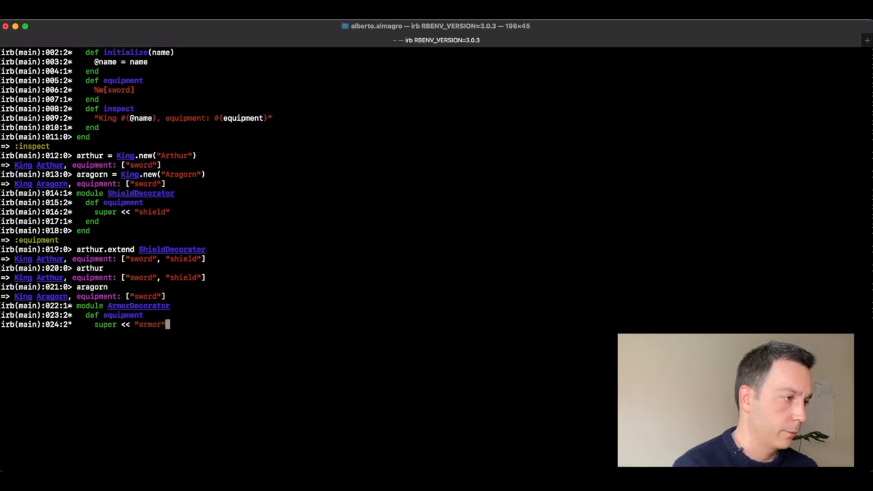
text(end)
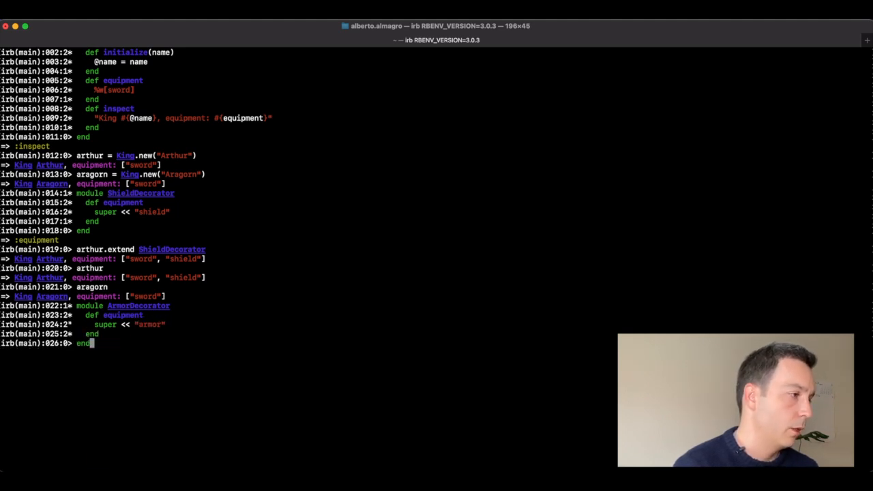
text(arthur.)
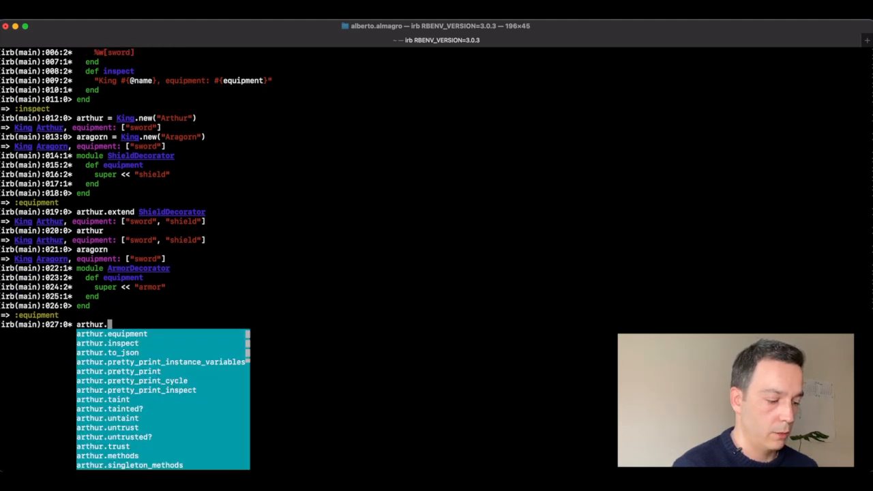
Step: Extend arthur with ArmorDecorator and begin aragorn.extend ArmorDecorator
text(extend)
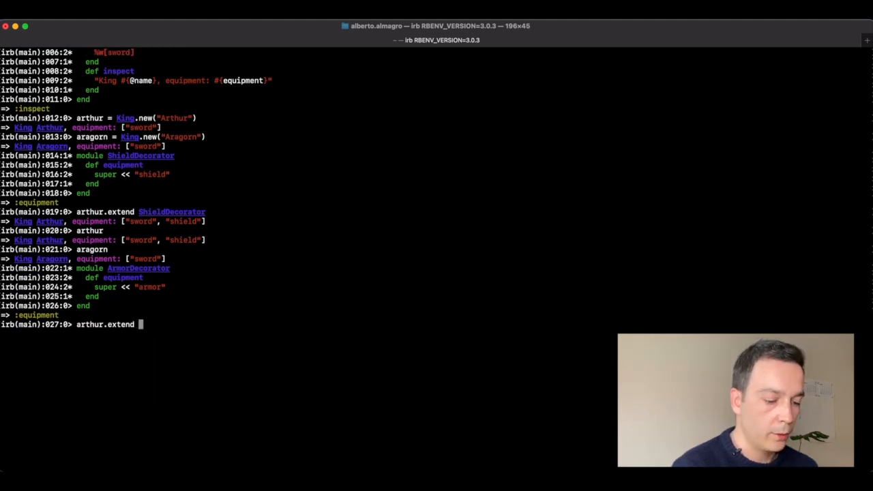
text(ArmorDecorator)
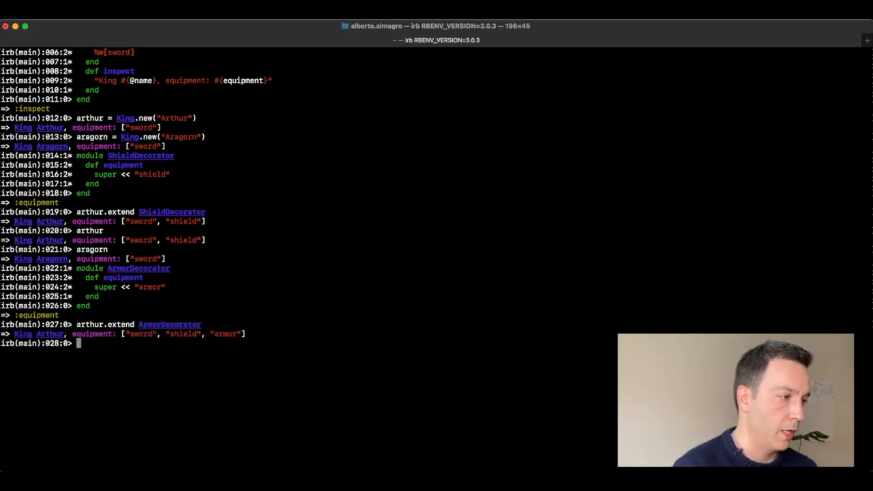
text(a)
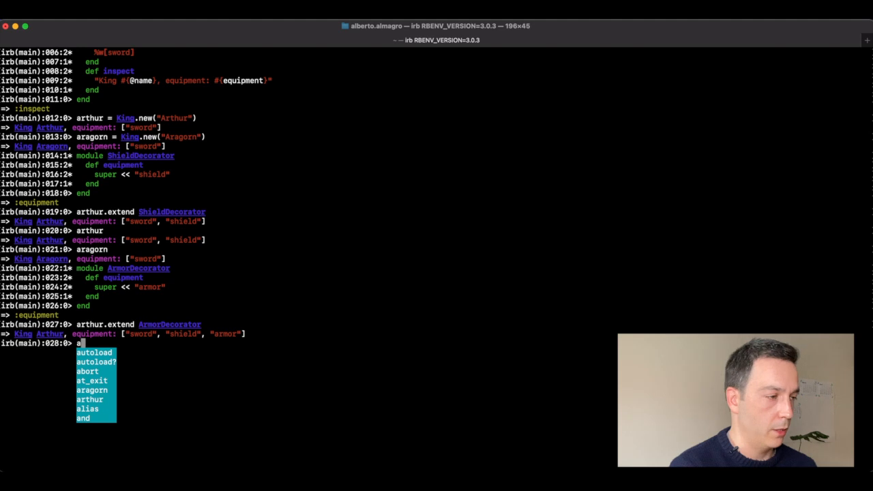
text(ragorn.extend)
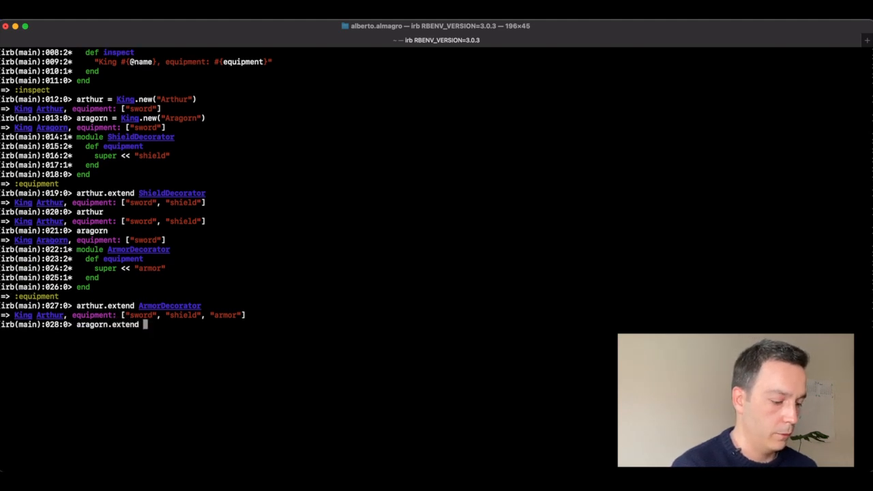
text(ArmorDecorator)
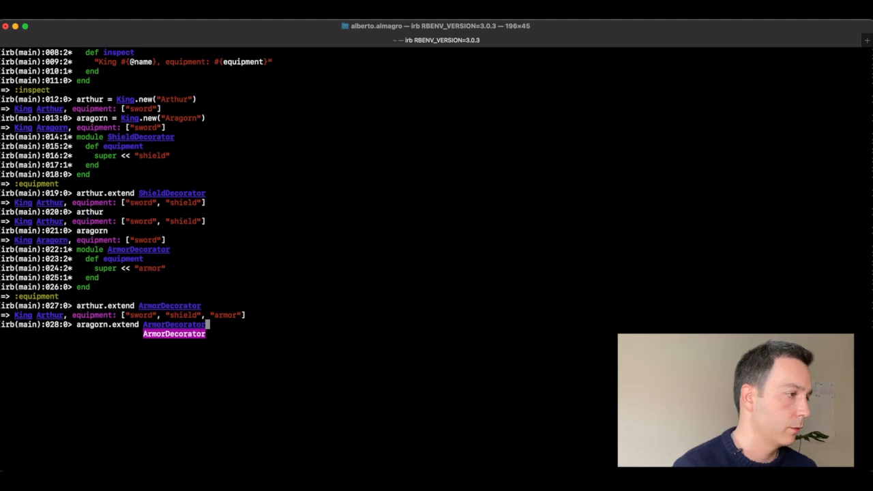